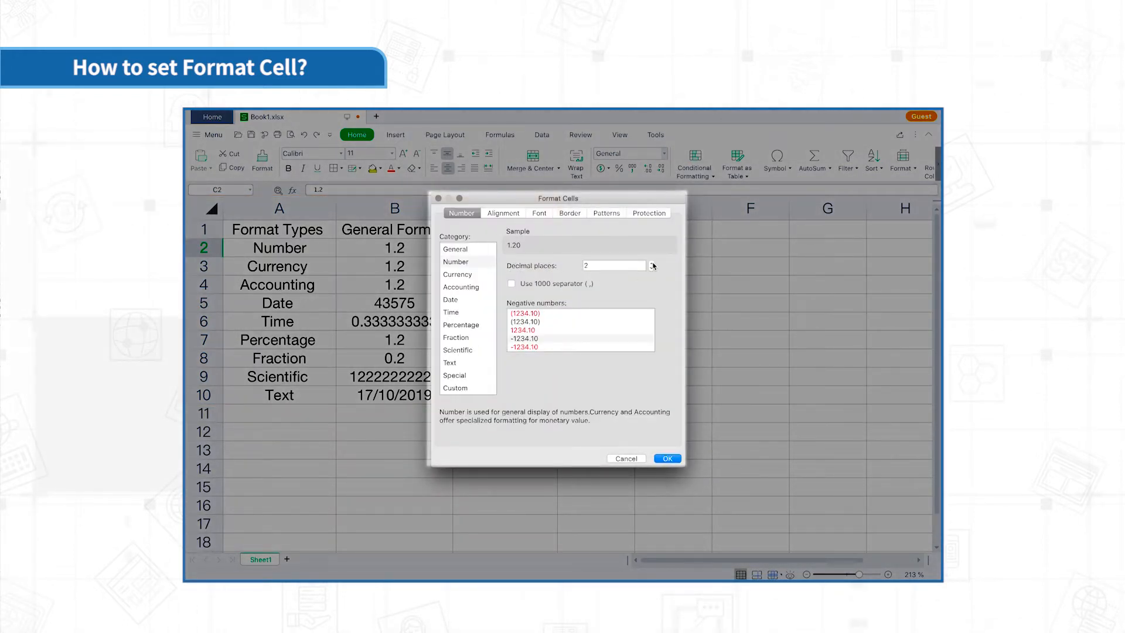
- Format C2 as Number (1.200), C3 as £ Currency (£1.20), and choose £ Accounting for C4
click(667, 458)
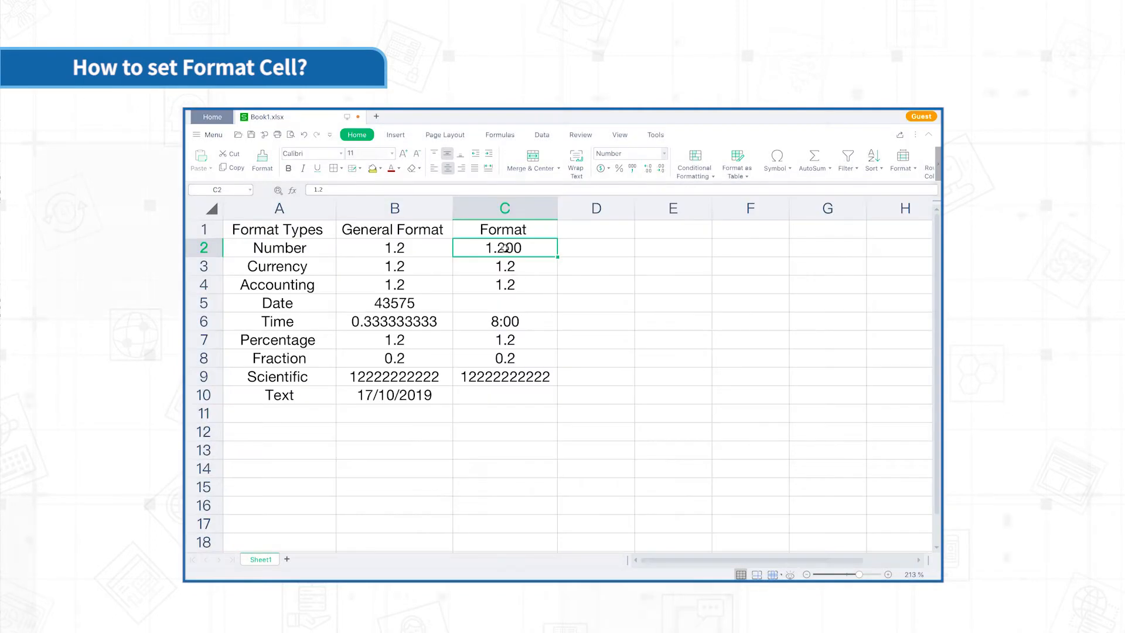
click(504, 266)
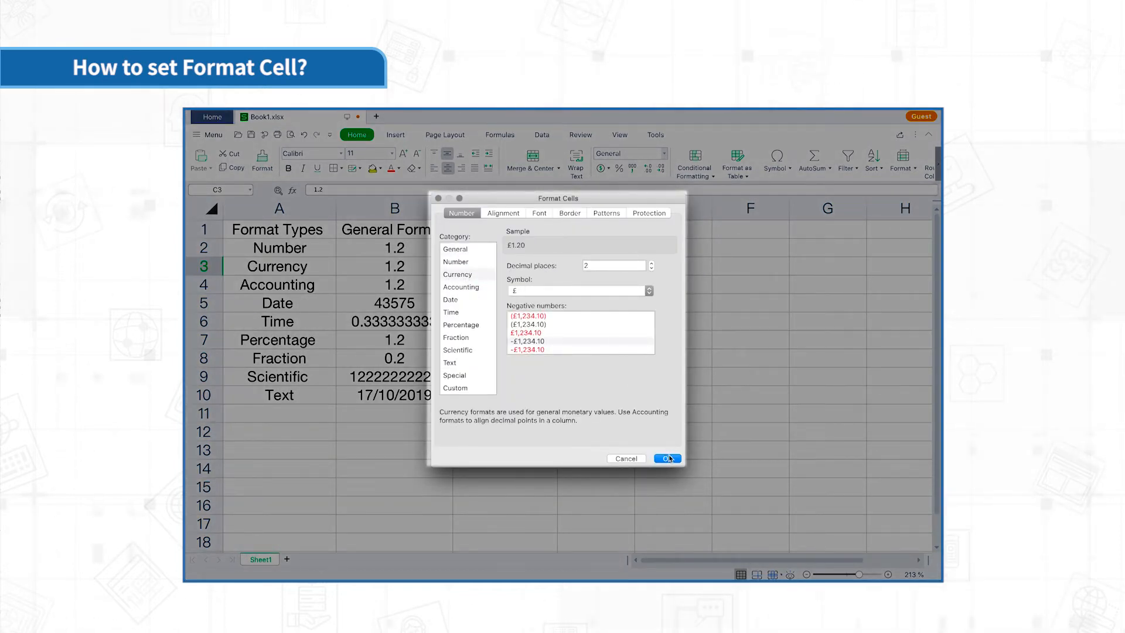
click(668, 458)
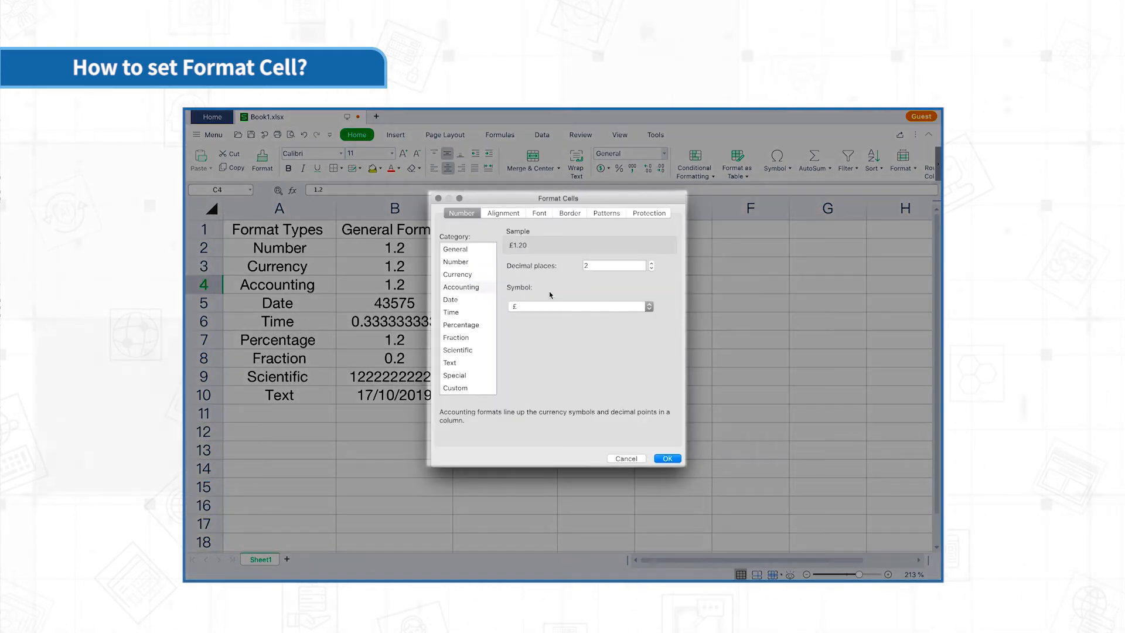
click(667, 458)
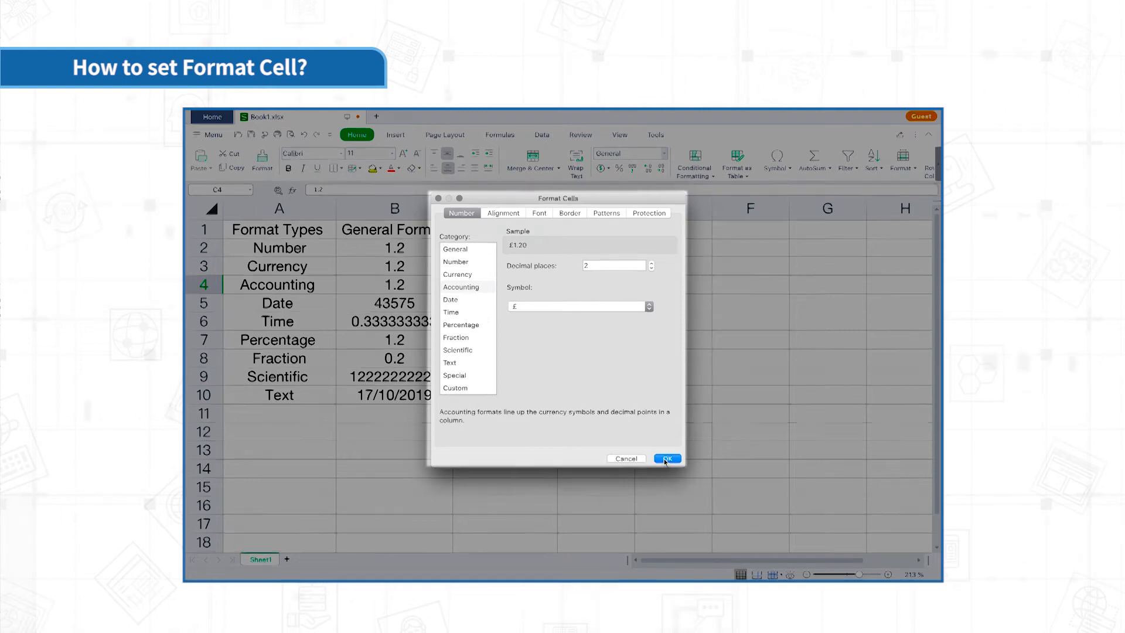
- Enter 20 April 2019 in C5 and give it the '7 March 2001' long date format
click(667, 458)
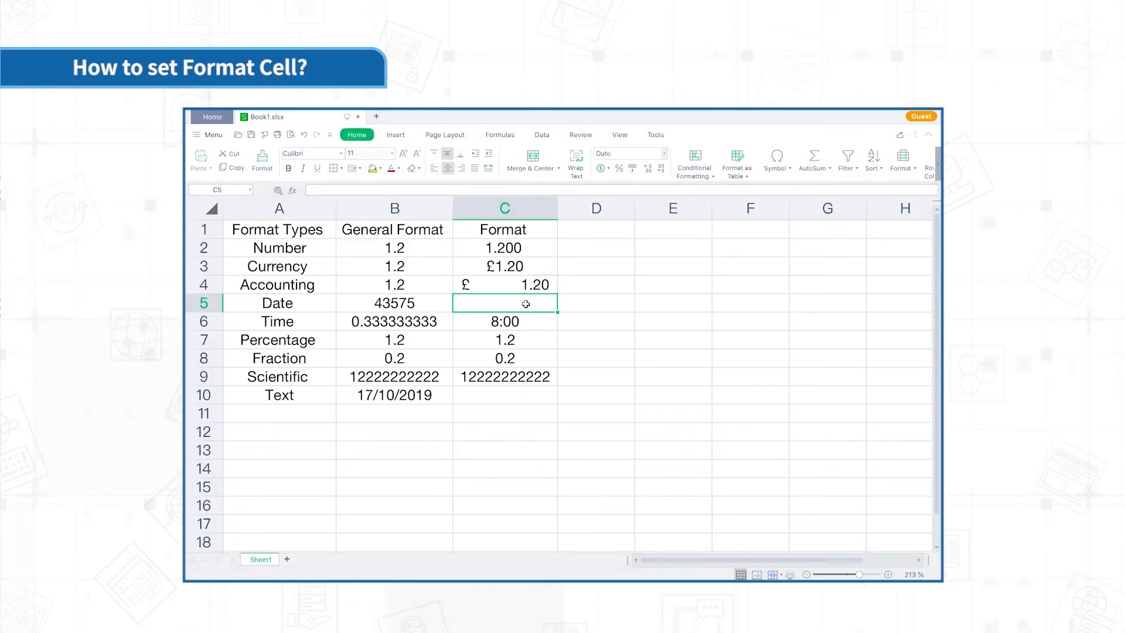
text(2019-)
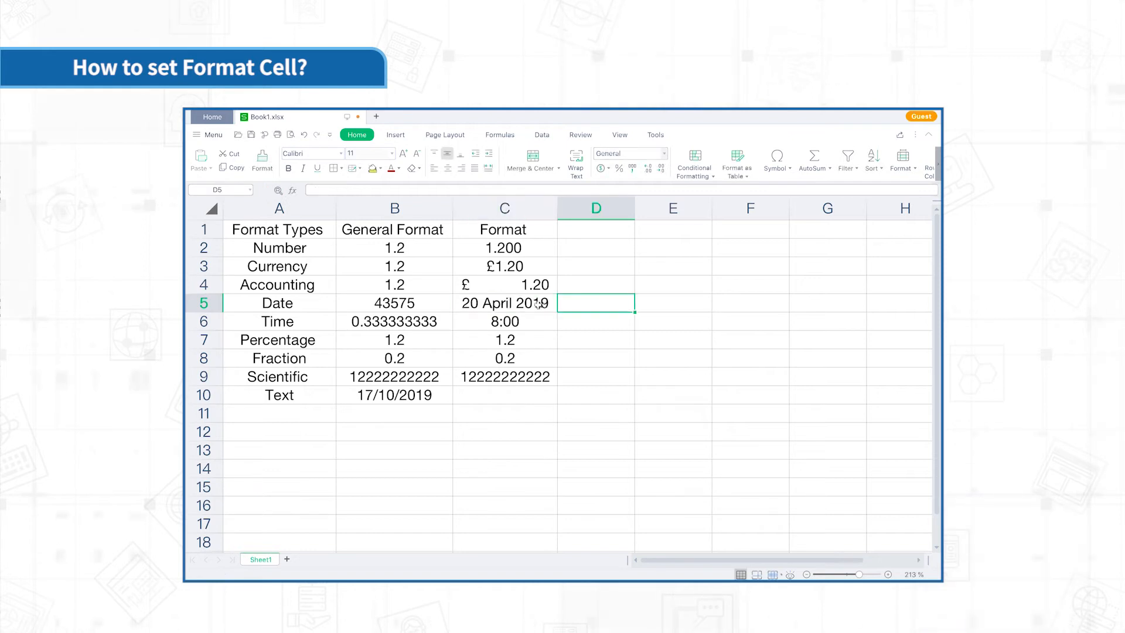
click(504, 303)
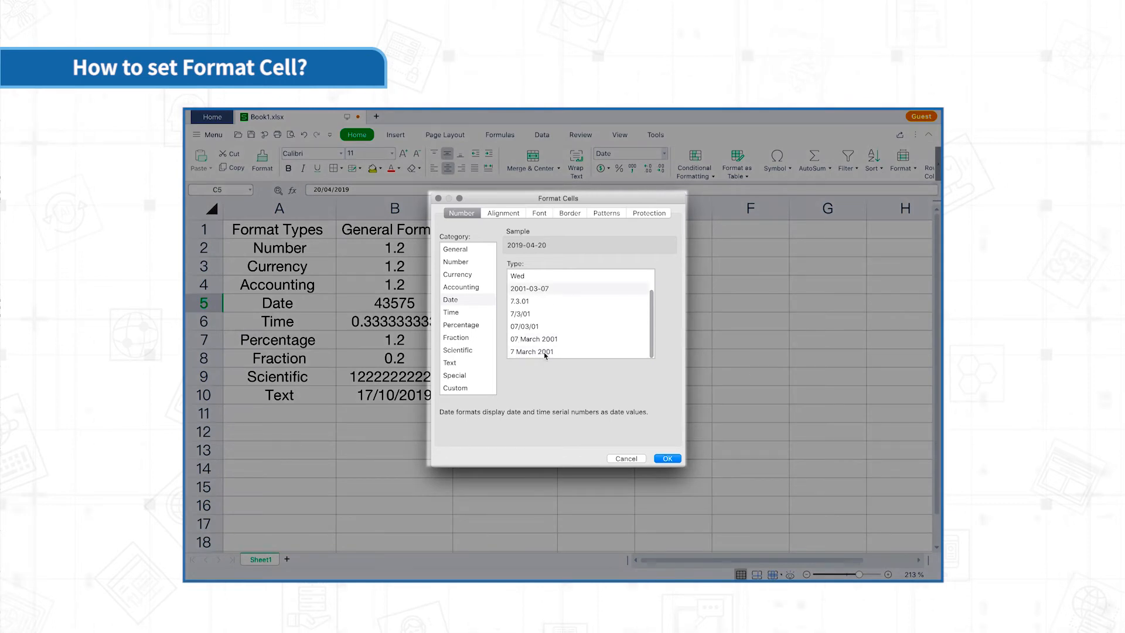
click(667, 458)
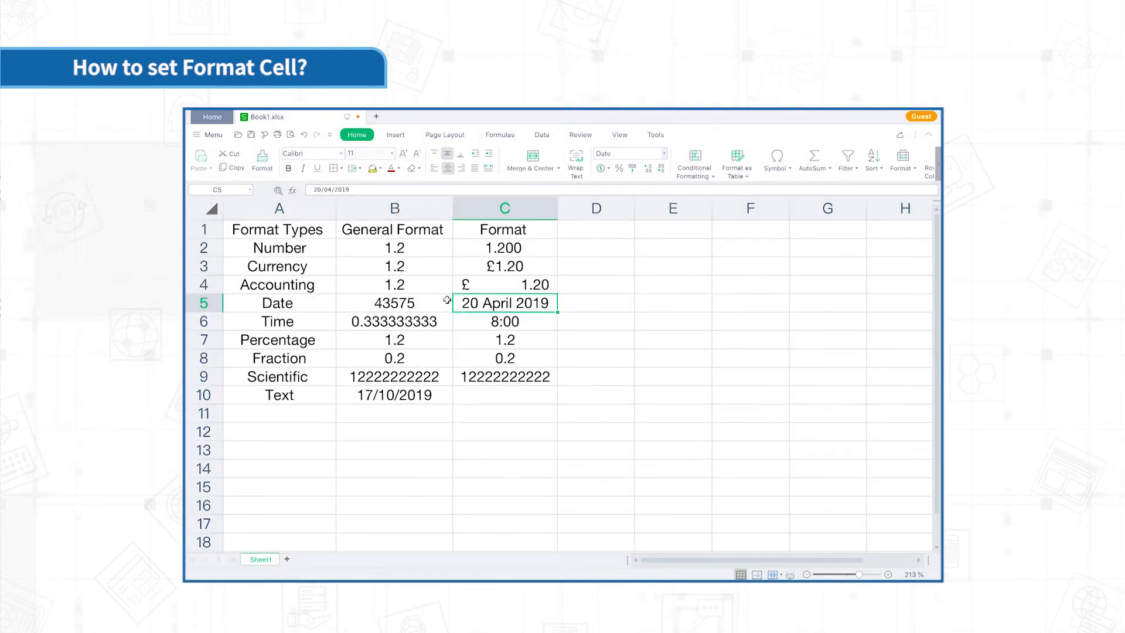
mouse_move(516, 309)
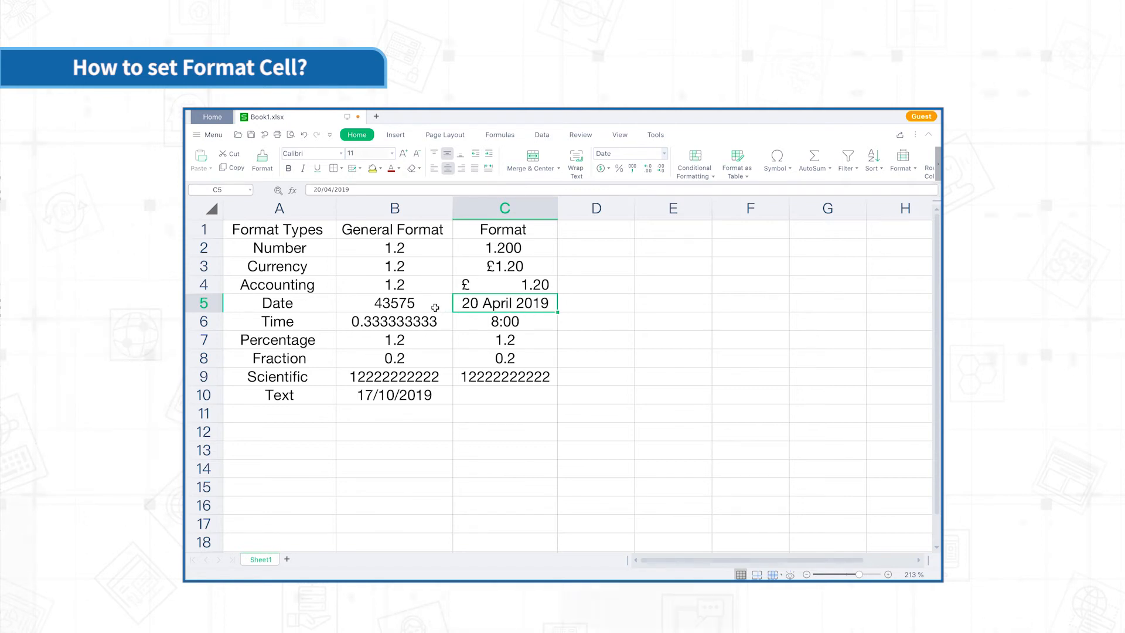
click(395, 303)
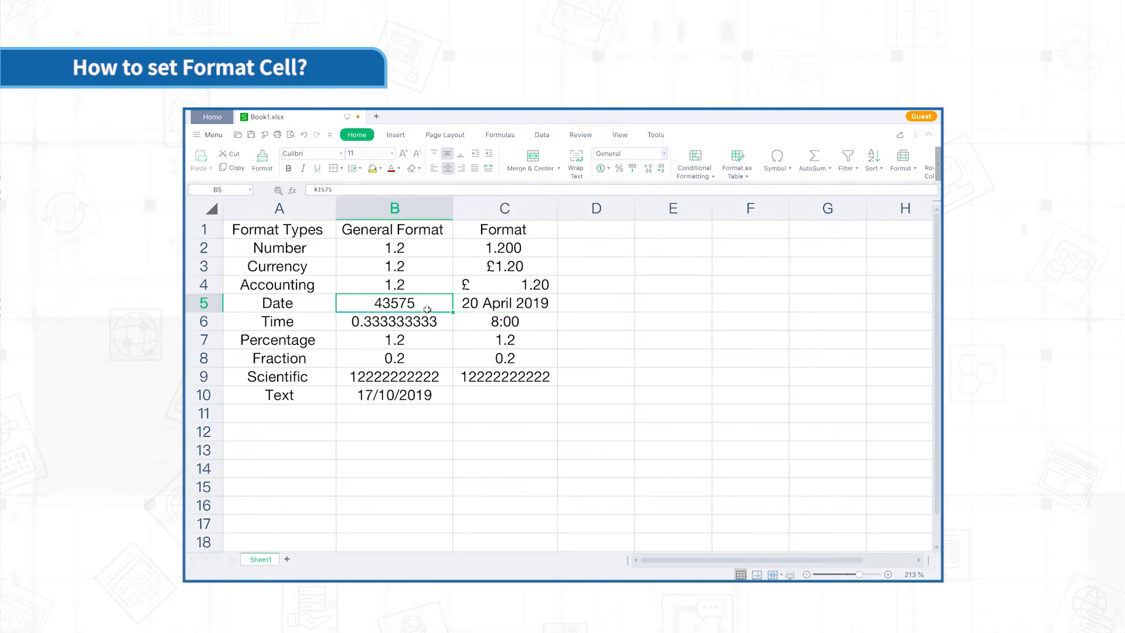
mouse_move(432, 306)
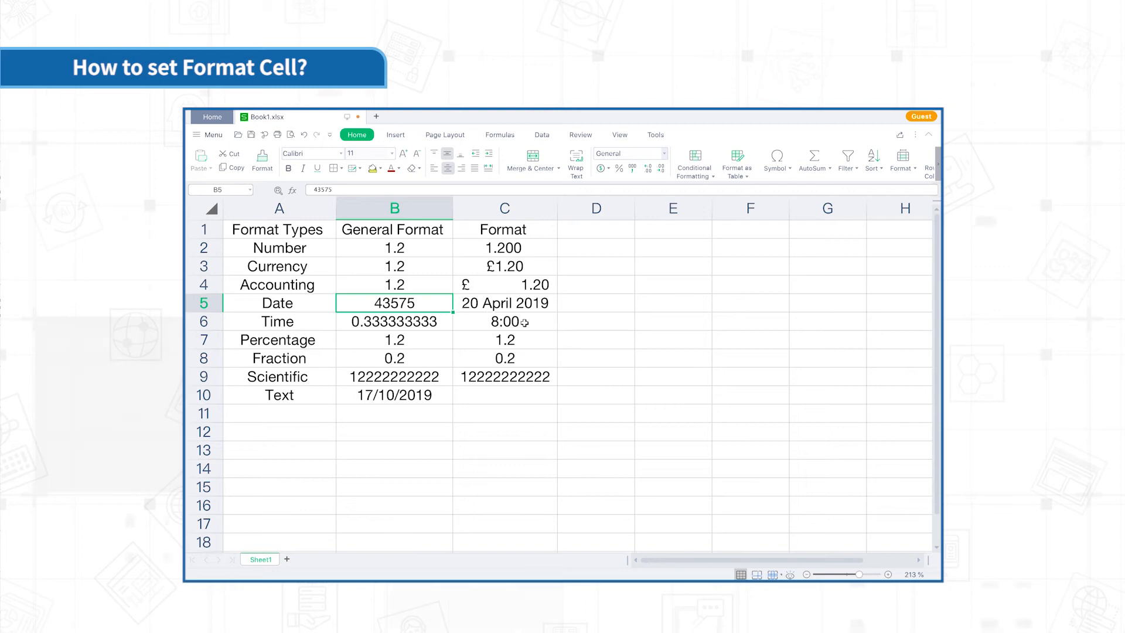
- Format C6 with the '4:22:30PM' time type so it shows 8:00:00AM
click(505, 322)
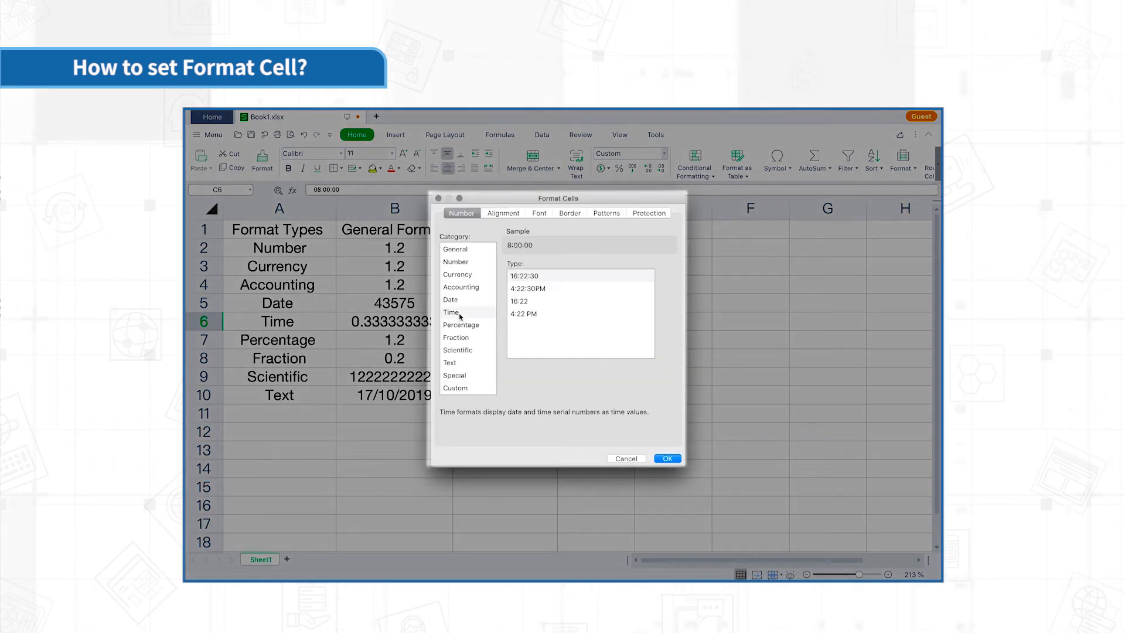
click(528, 289)
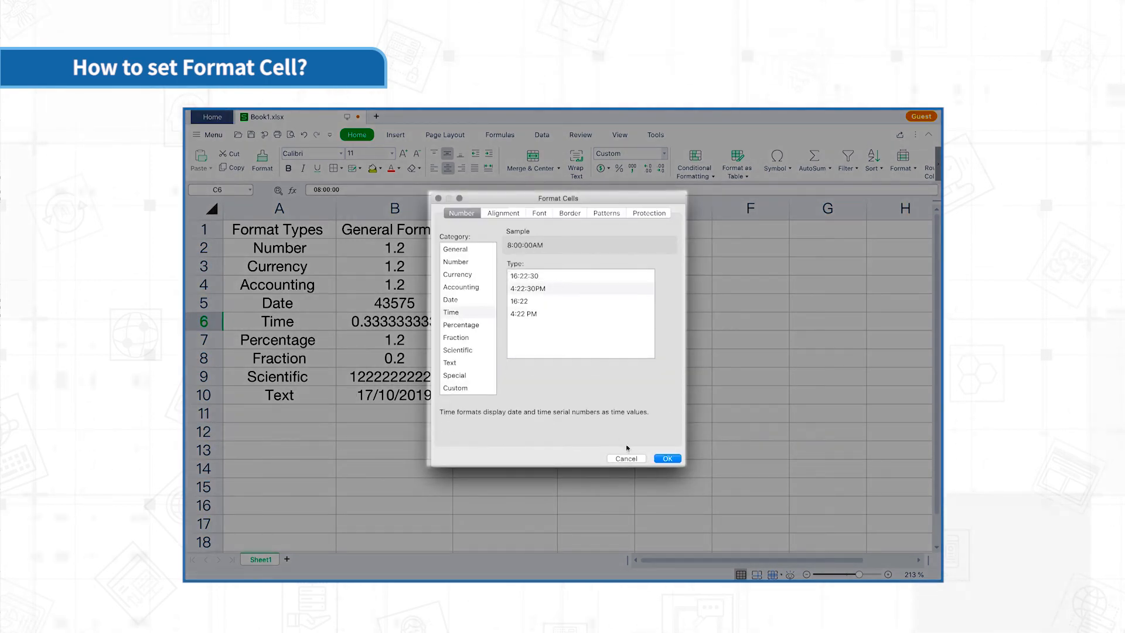
click(667, 458)
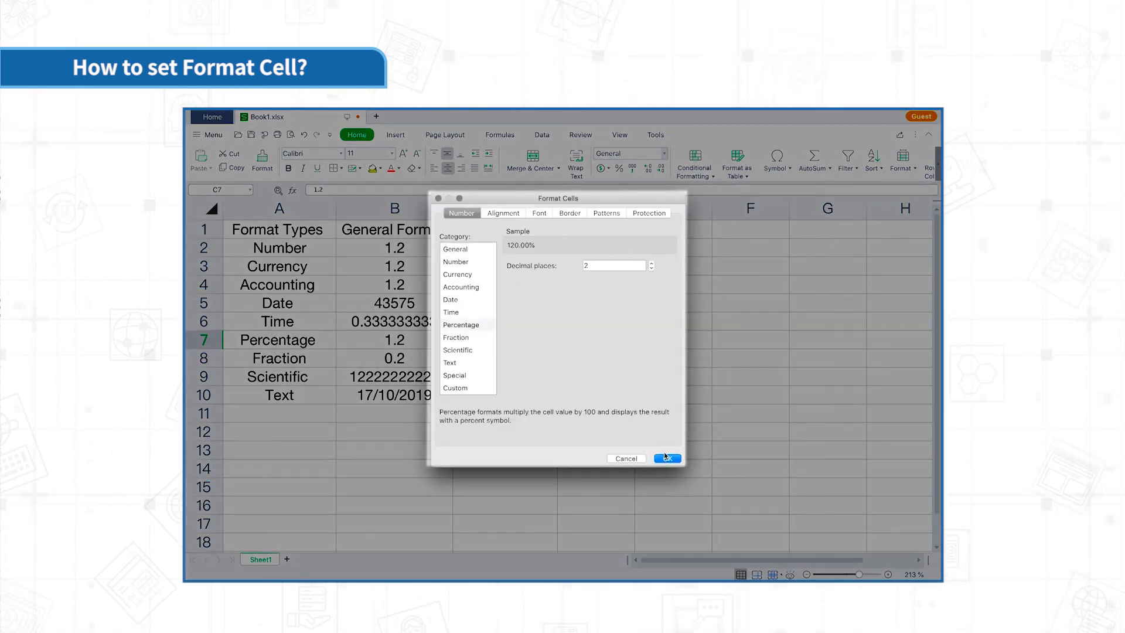
- Apply 120.00% percentage to C7, 'Up to one digit' fraction to C8, and Scientific to C9
click(667, 458)
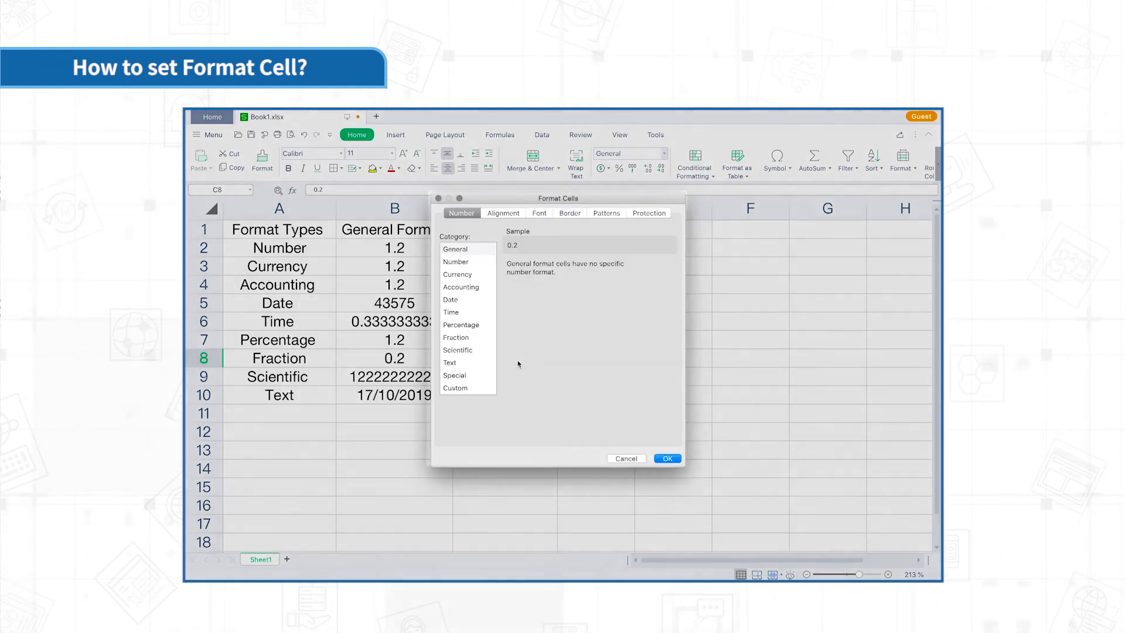
click(456, 337)
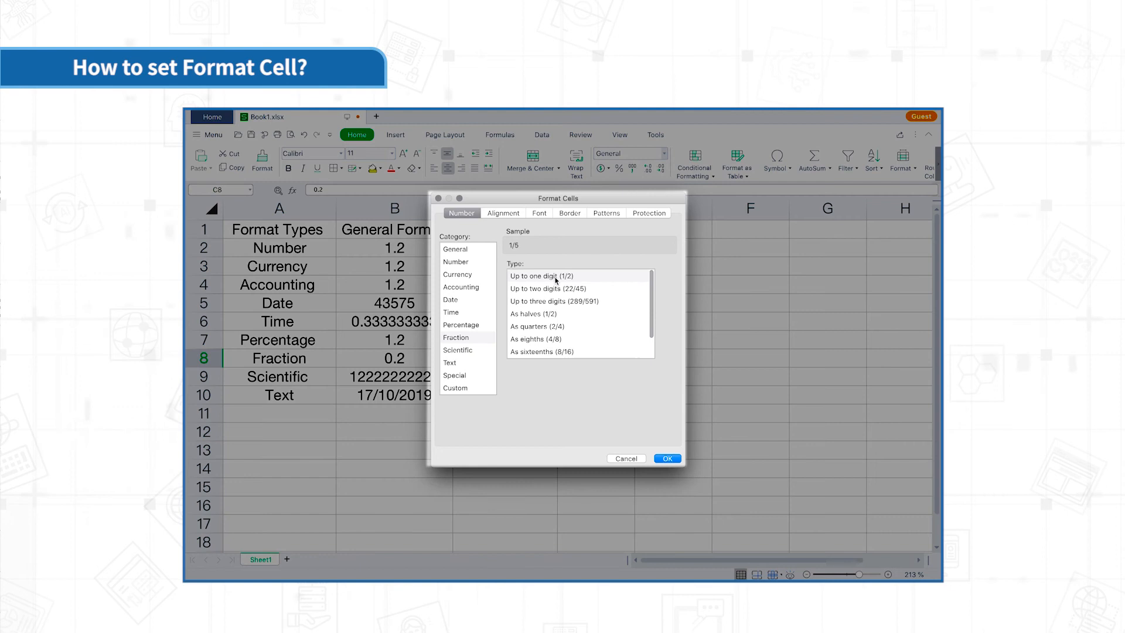
click(667, 459)
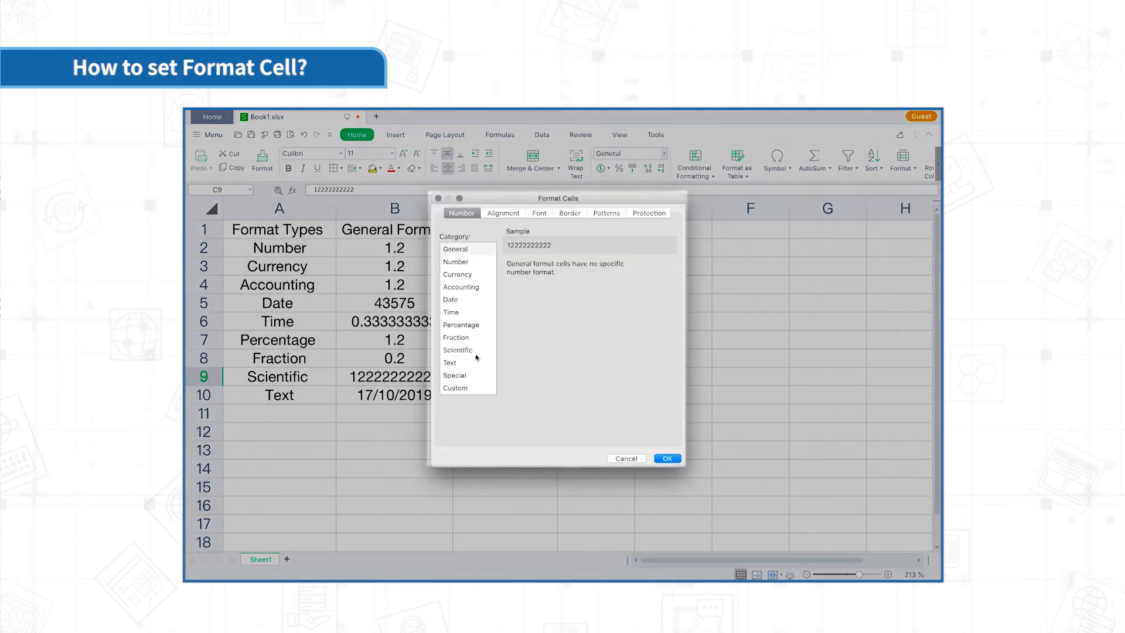
click(458, 350)
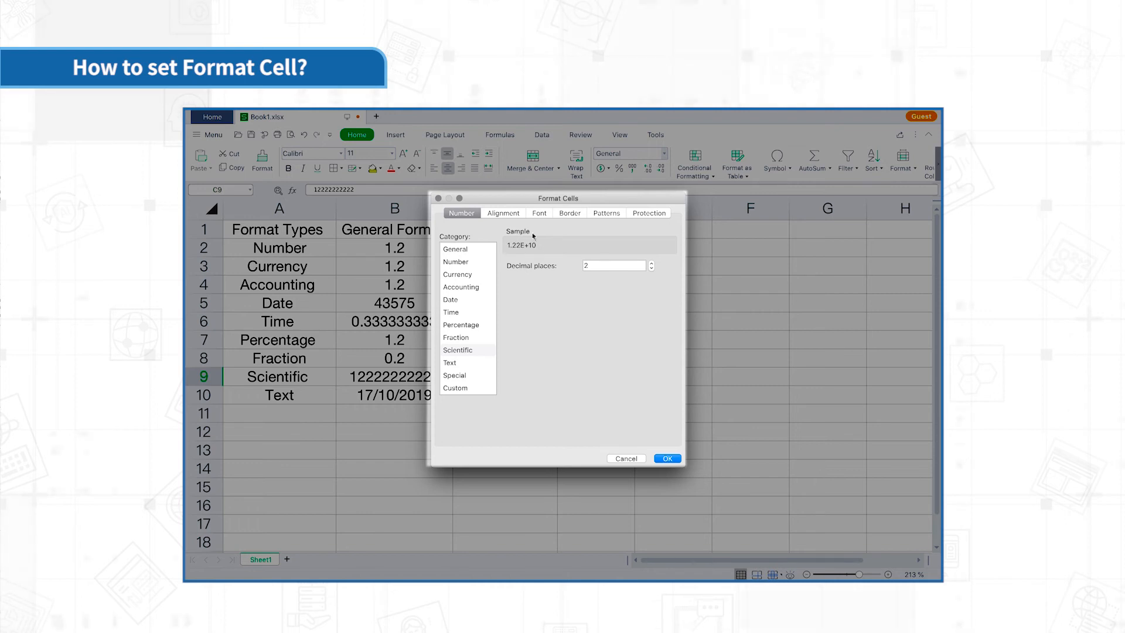
click(667, 459)
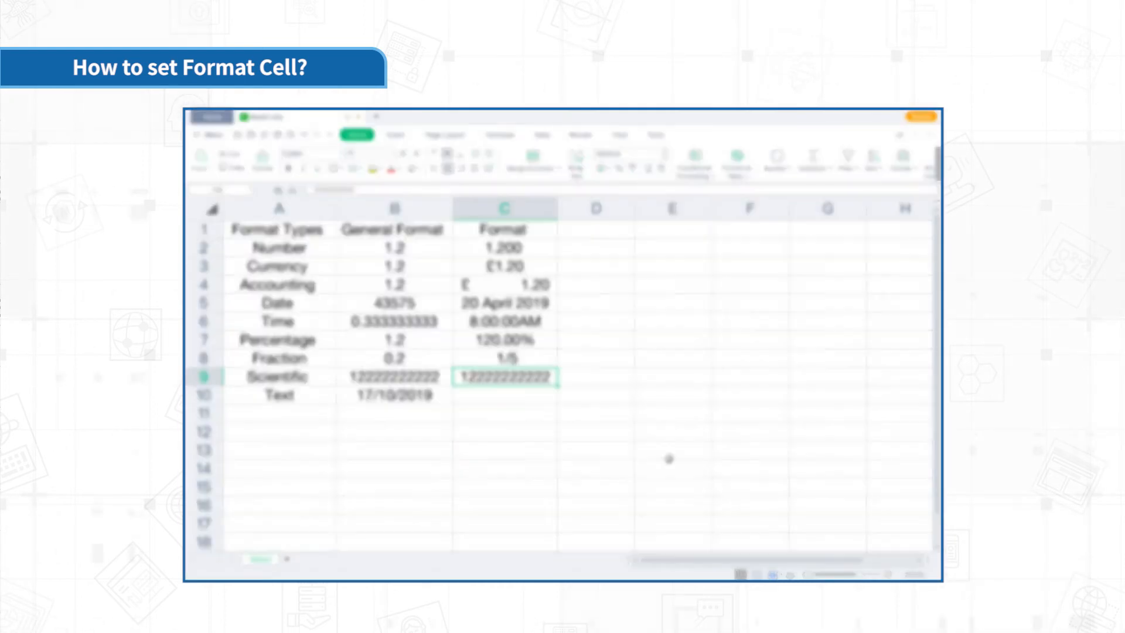
- Enter the date 17/10/2019 into C10 and reselect it for formatting
click(514, 395)
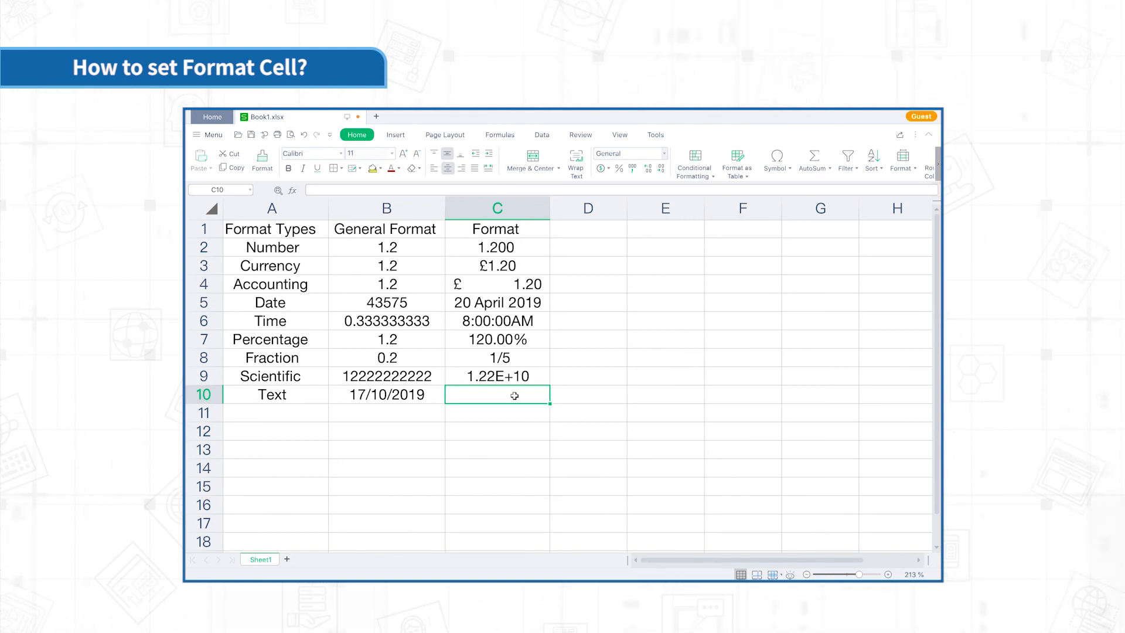
text(2019-10-)
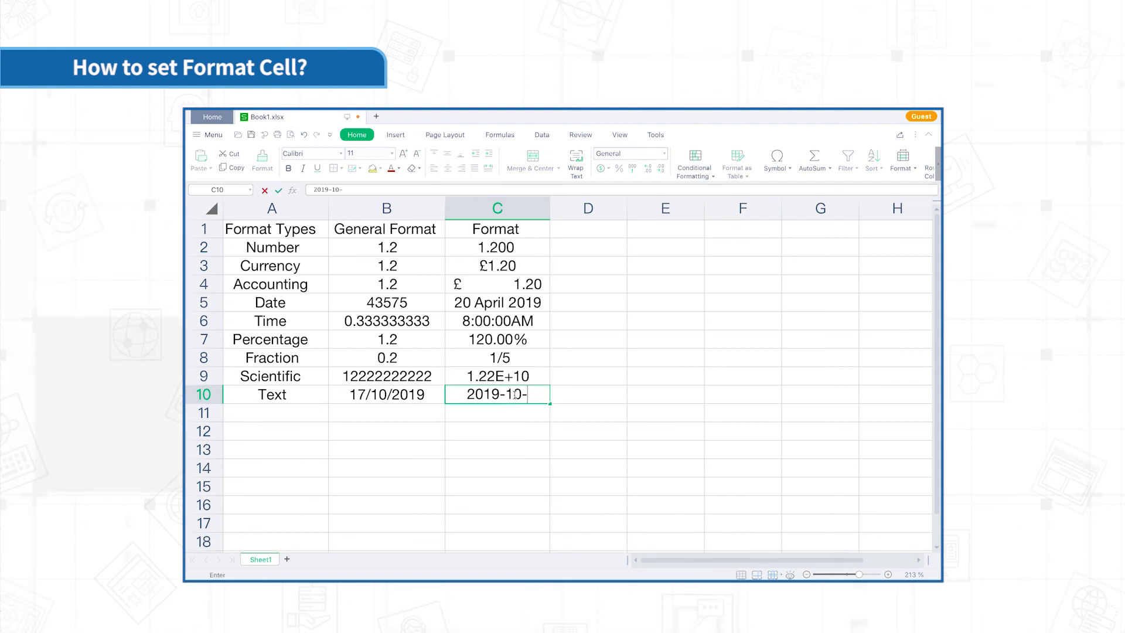
text(17/10/)
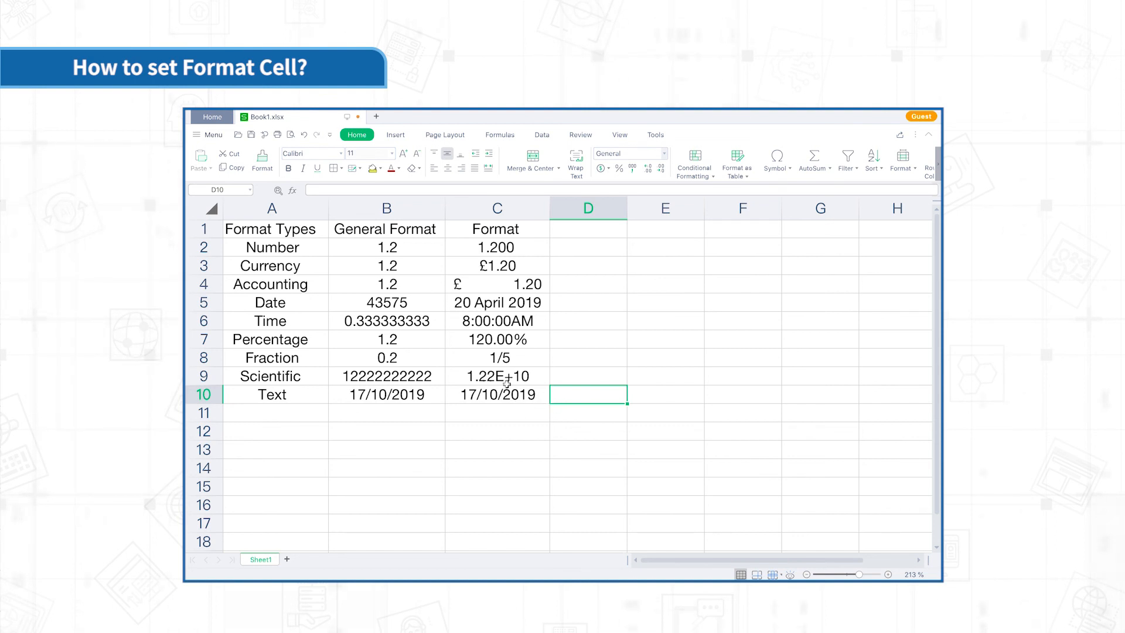
click(497, 394)
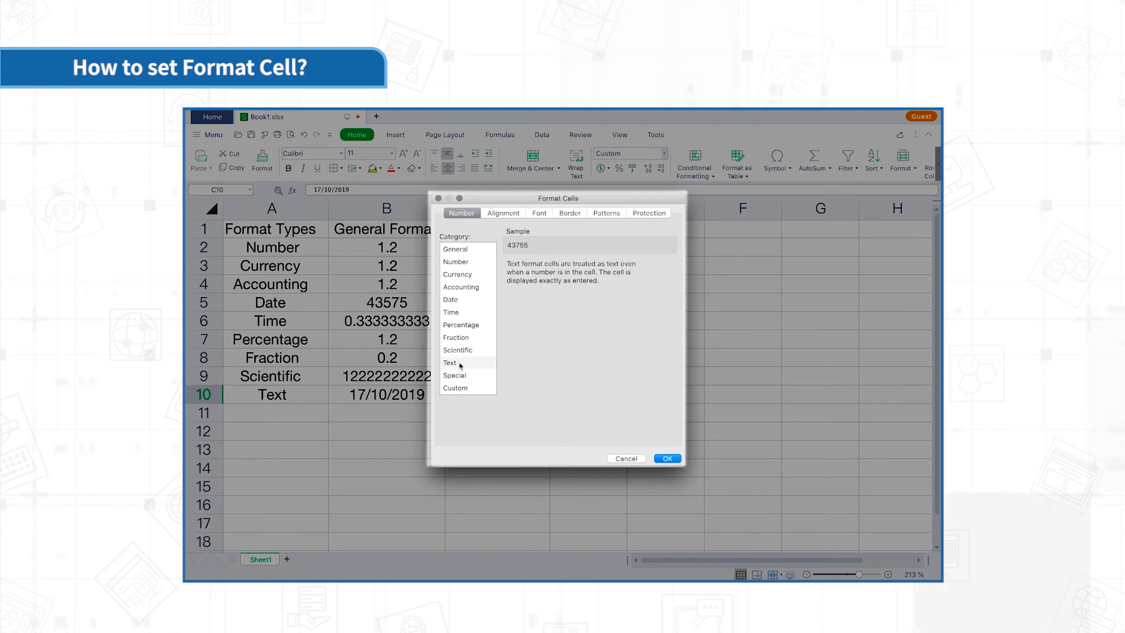
mouse_move(601, 318)
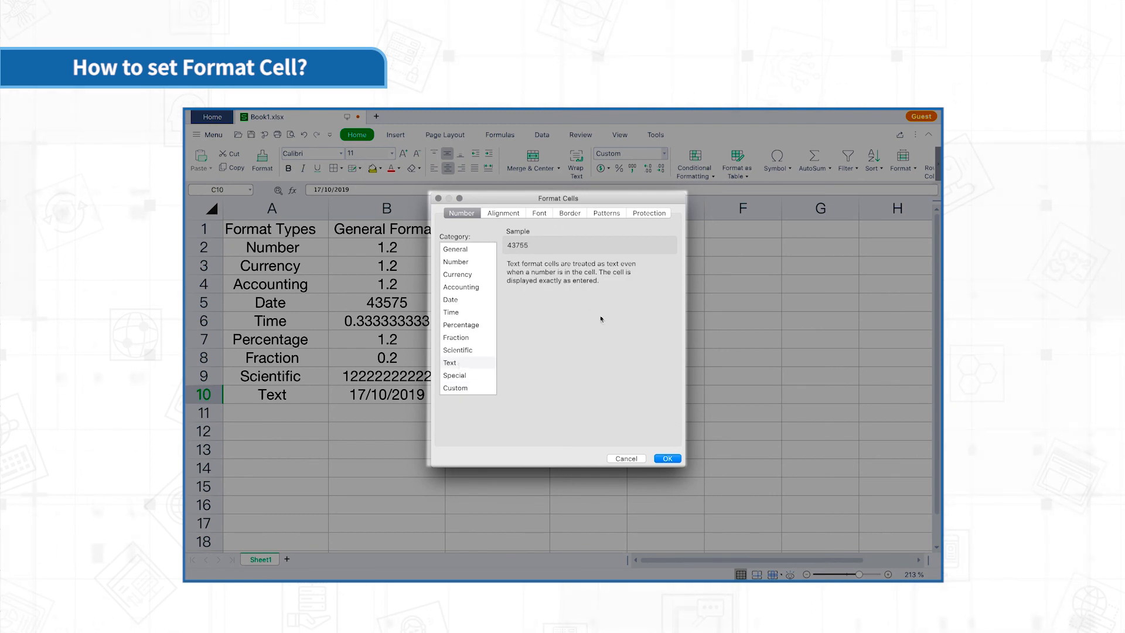